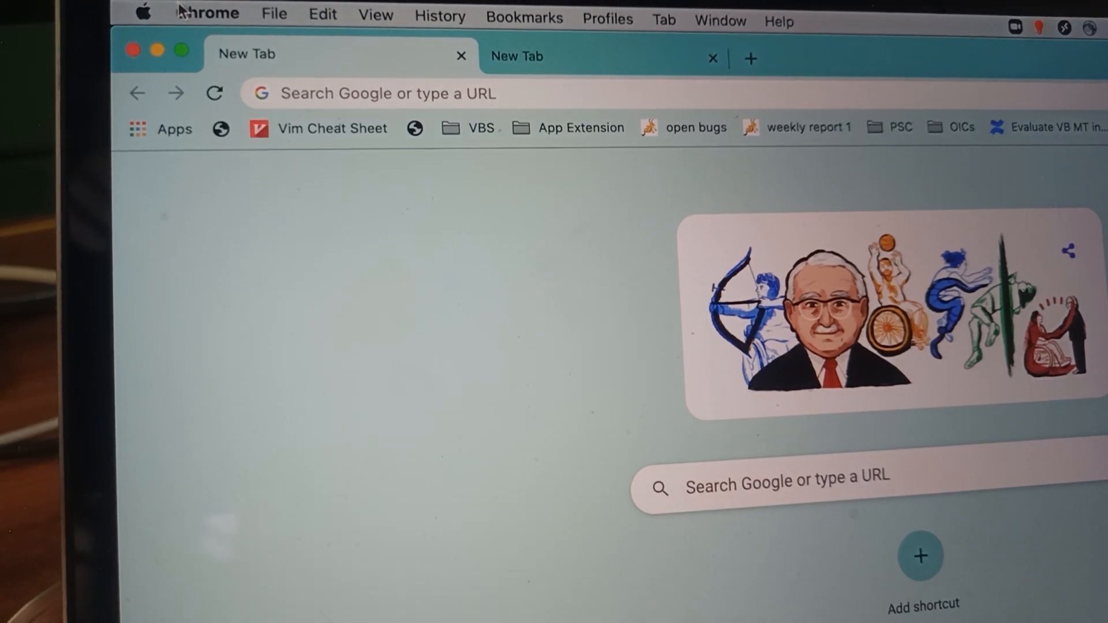
# Open the Apple menu from the Apple logo at the top-left of the menu bar.
pyautogui.click(142, 14)
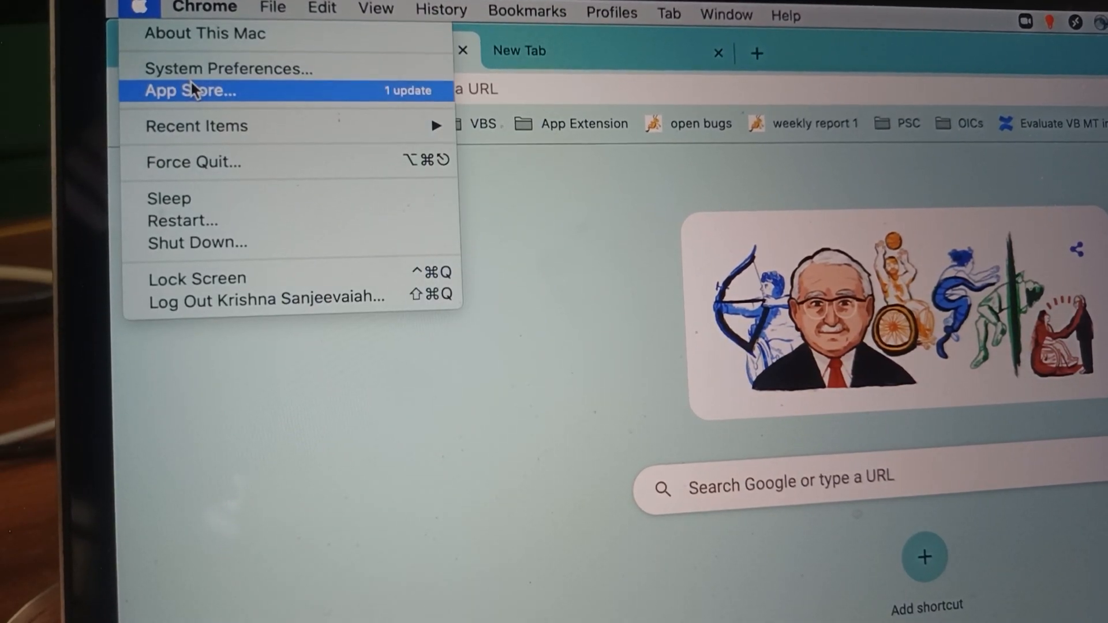